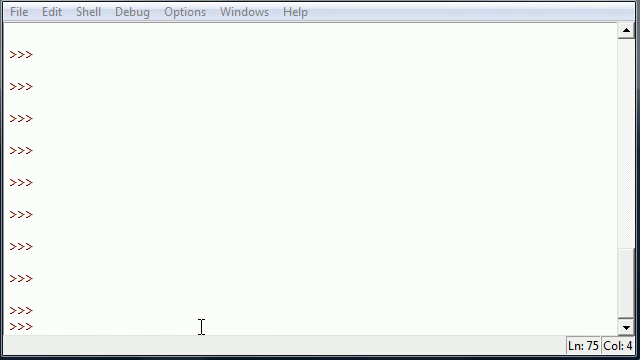
mouse_move(66, 327)
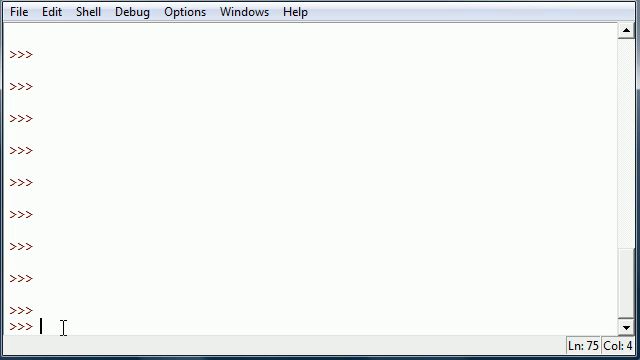
Try read() calls on the earlier file object, including a read of 3 characters.
type("read()")
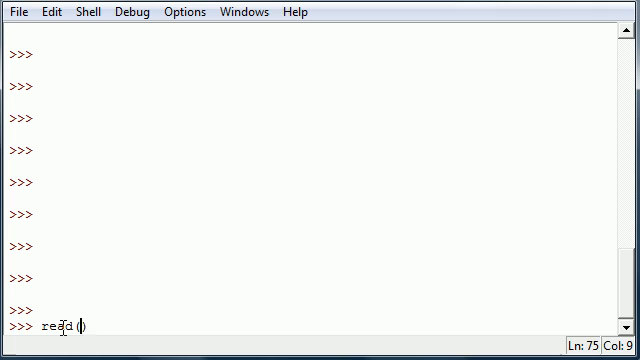
type("3")
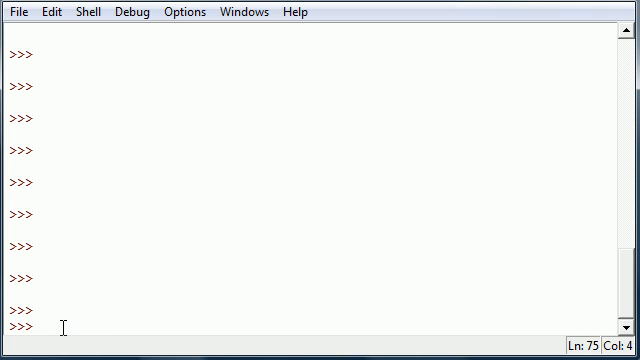
type("read()")
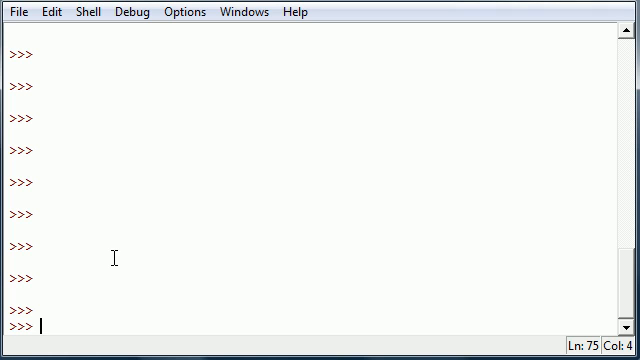
Run fob=open('c:/test/a.txt','r') to get a read-mode file object named fob.
type("fo")
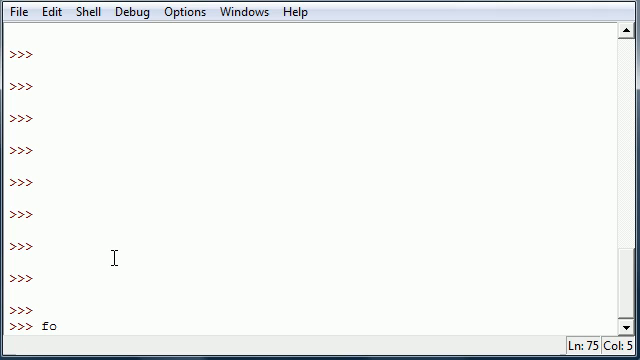
type("b=")
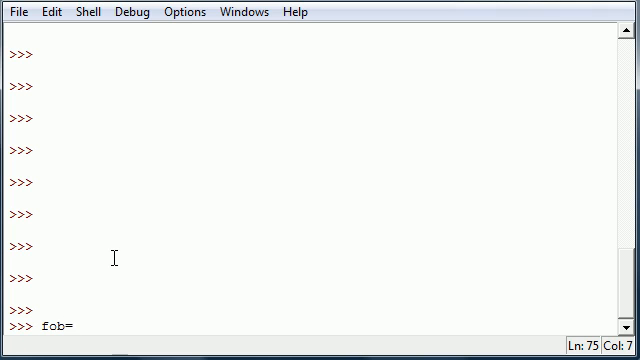
type("o")
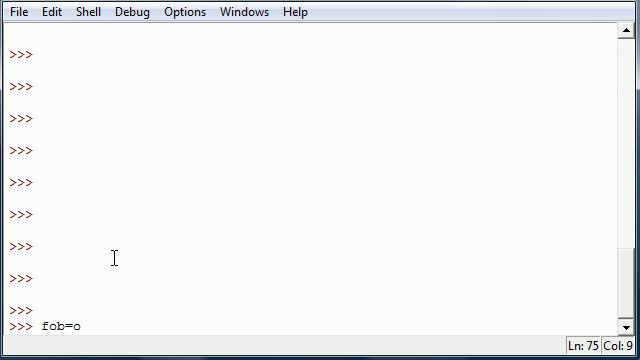
type("pen()")
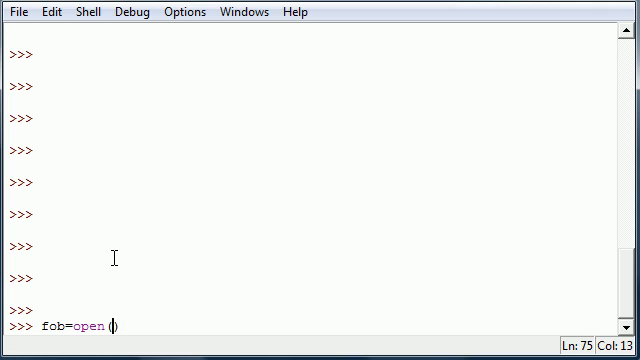
type("c")
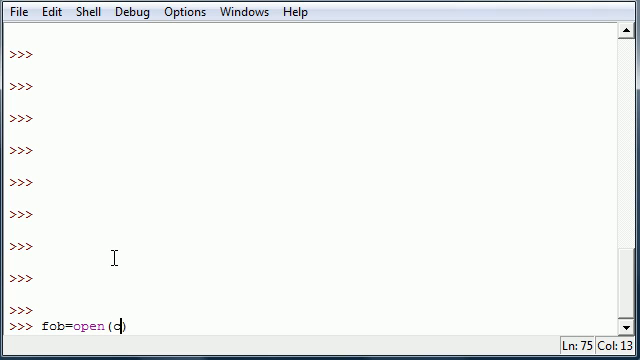
type(":/test")
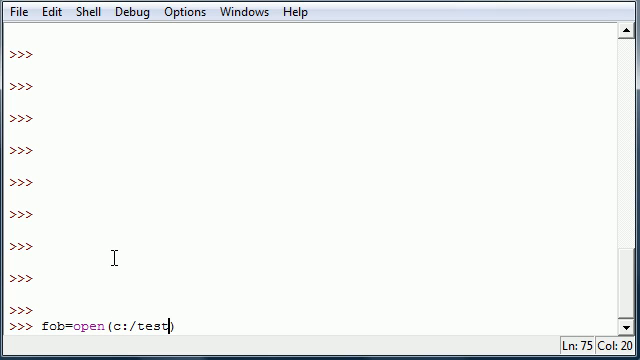
type("/")
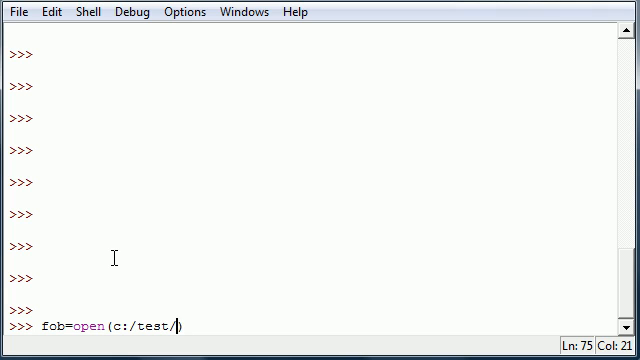
type("a.txt")
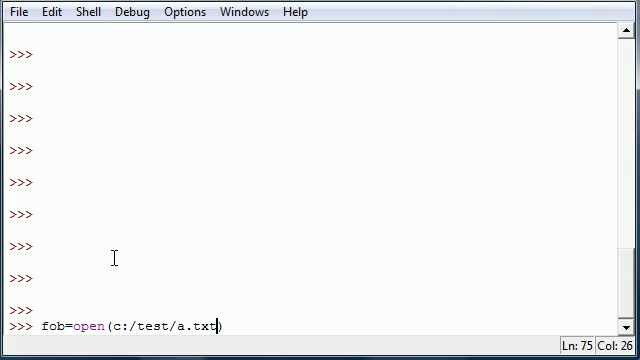
type(",''")
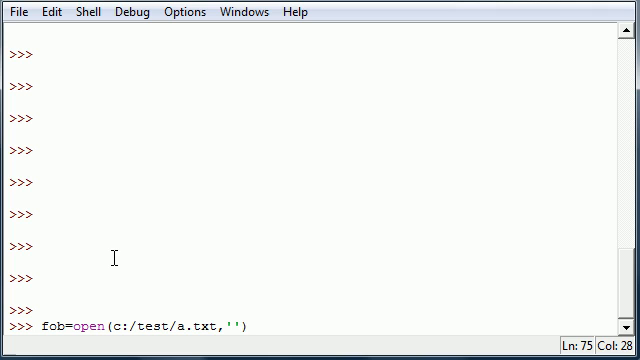
type("r")
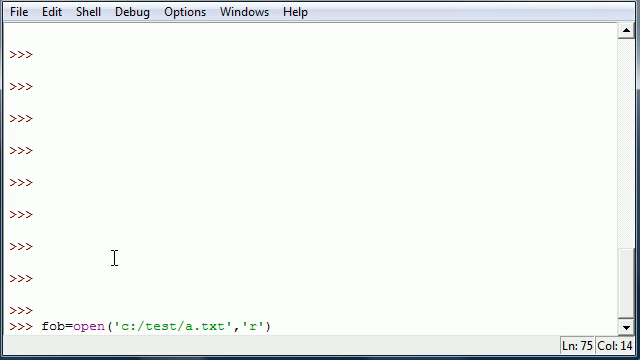
type("fob")
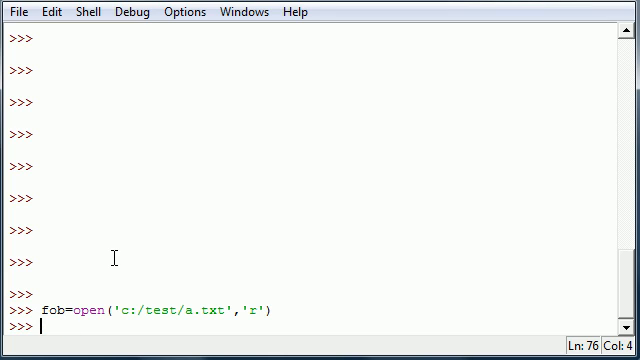
Run print fob.readline() to output the first line, "hey now borwn cow".
type("print")
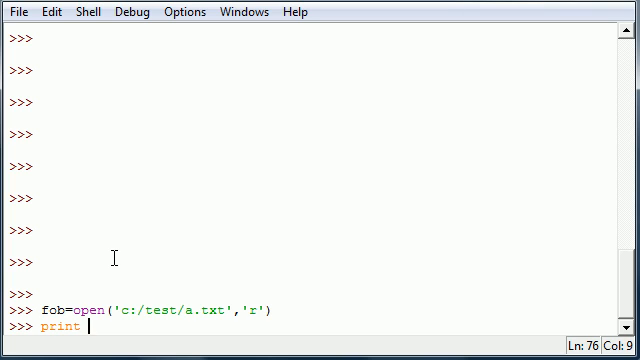
type("fob")
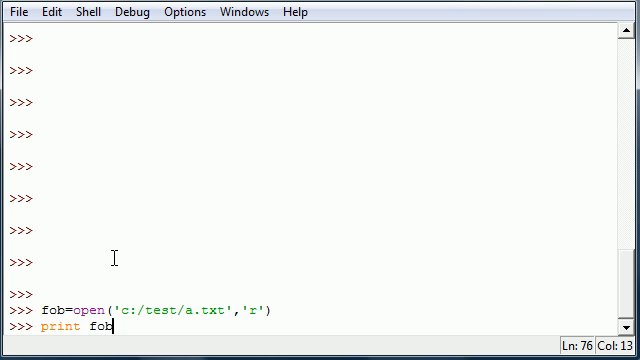
type(".readline")
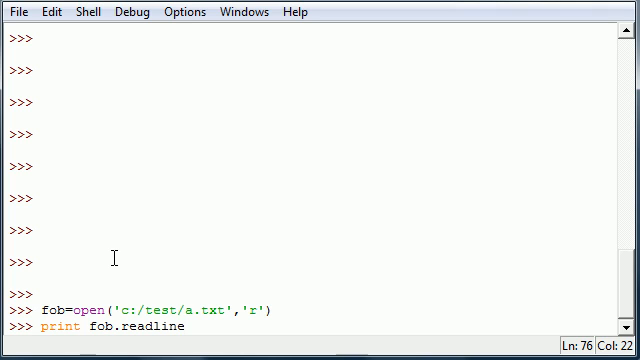
type("()")
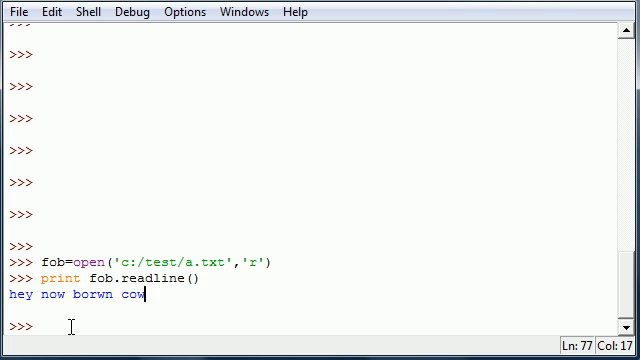
mouse_move(150, 296)
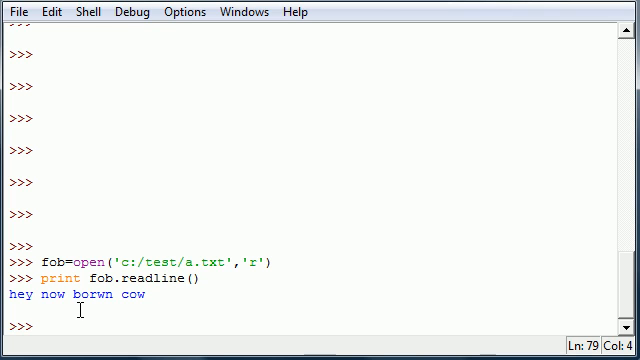
Run print fob.readlines() to list the remaining three lines, then fob.close().
type("print")
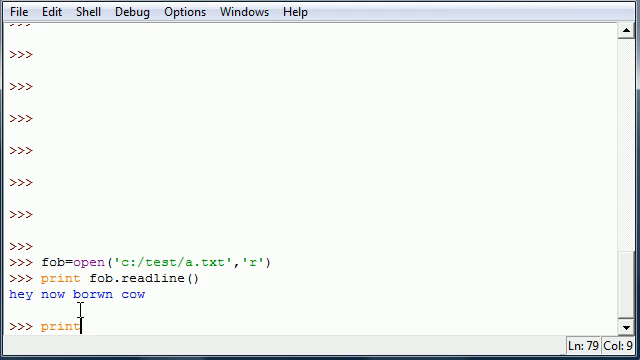
type("fob.")
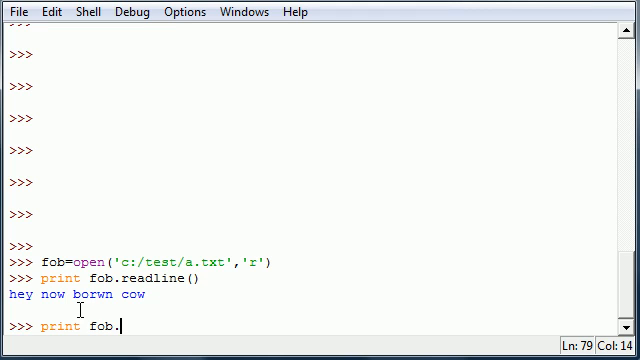
type("read1")
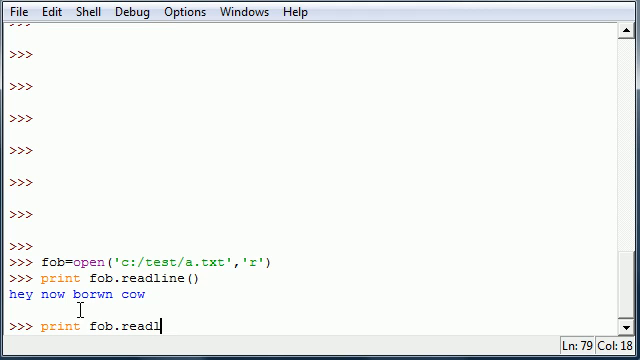
type("ines(")
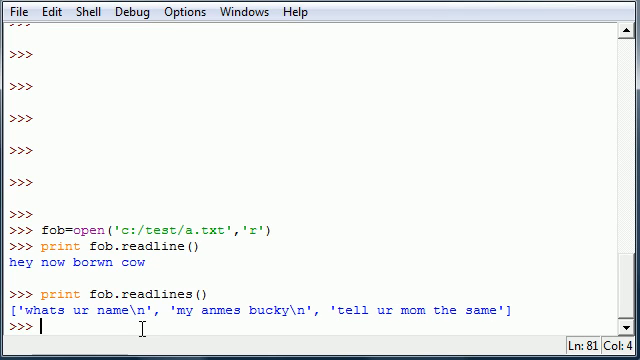
type("fob.close(")
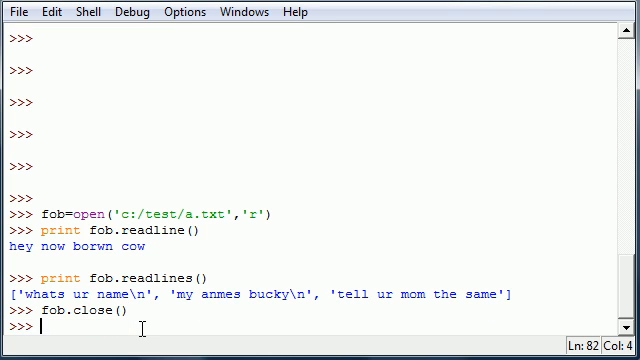
Run fob=open('c:/test/a.txt','w') to reopen the file for writing.
type("fo")
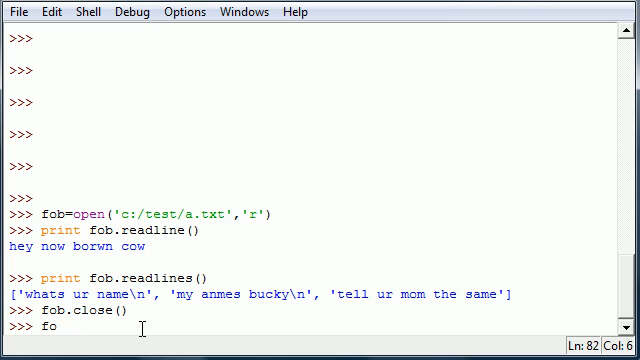
type("b=")
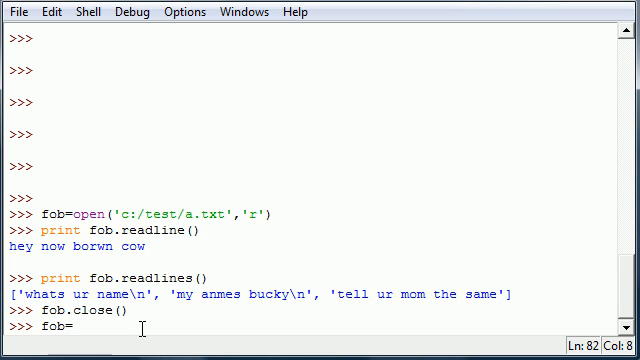
type("open()")
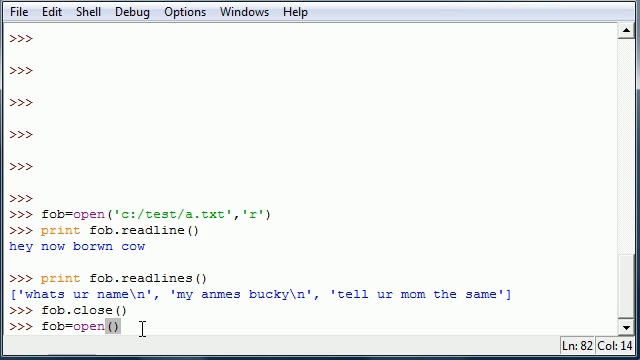
type("''")
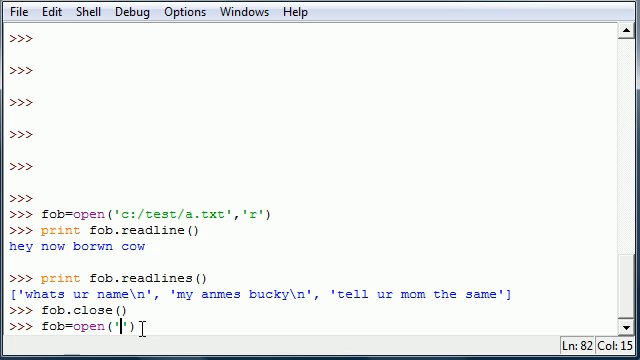
type("c:/tes")
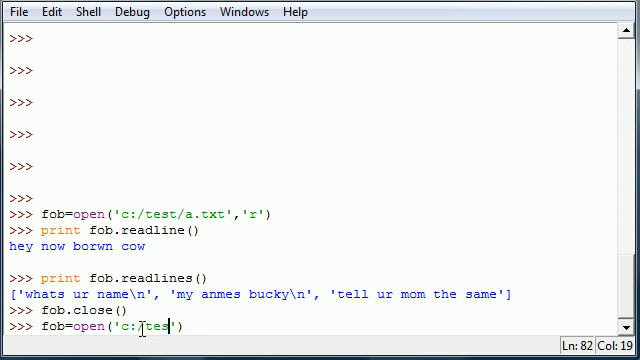
type("t/a.txt")
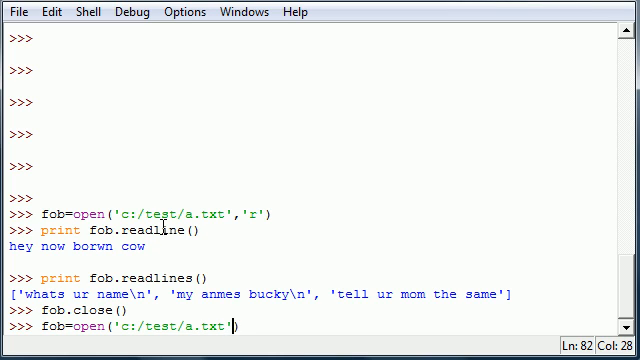
type(",'w'")
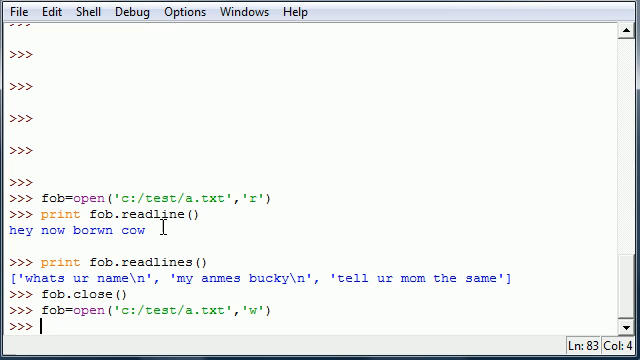
Run fob.write() with four \n-separated lines from 'this is a new line' to 'the last ANd final line'.
type("f")
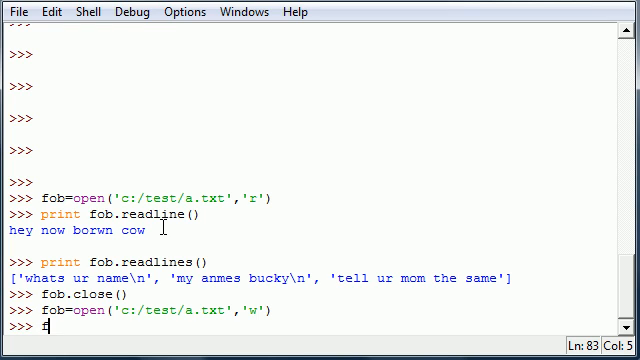
type("ob.wr")
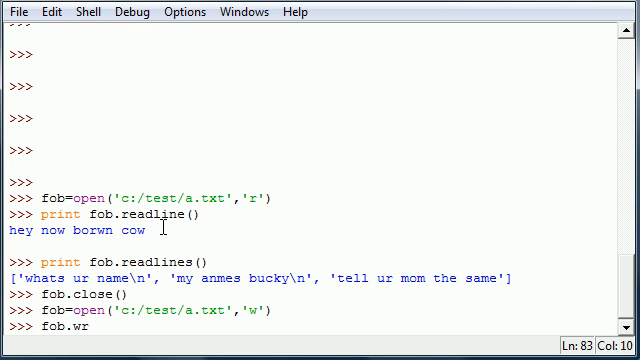
type("ite()")
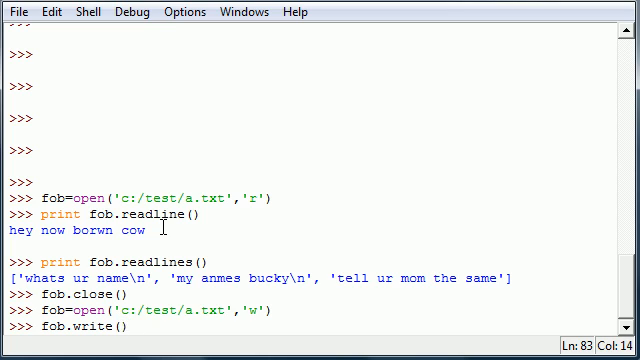
type("''")
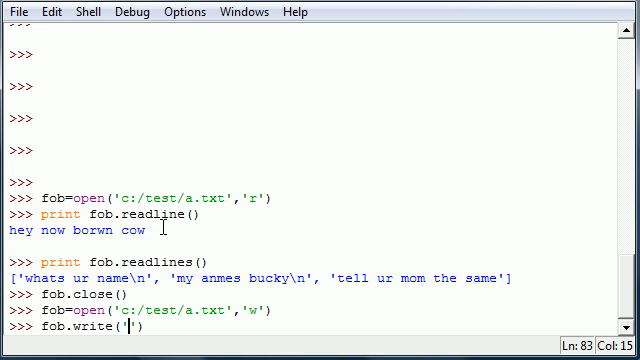
type("this is a new")
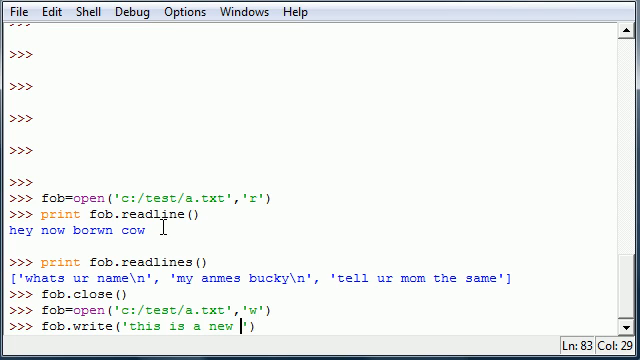
type("line\\n")
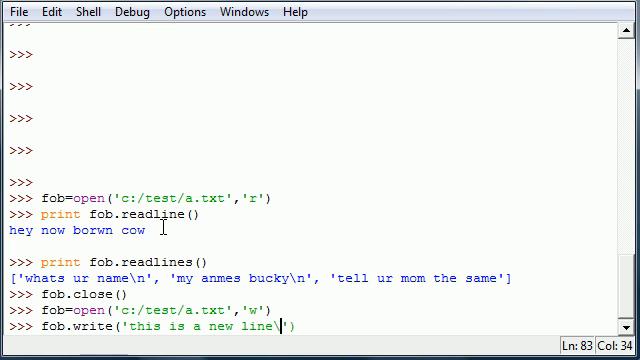
type("r")
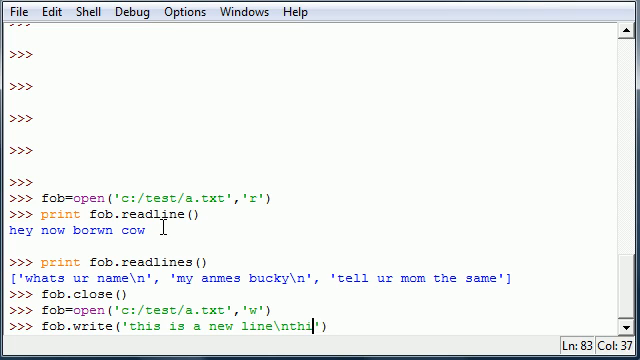
type("is line 2\\")
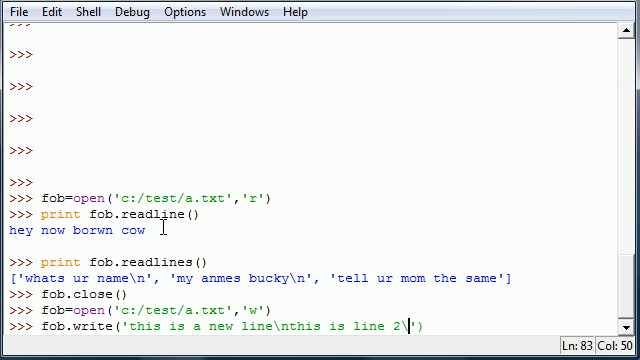
type("nthis is third line\\nthis is the")
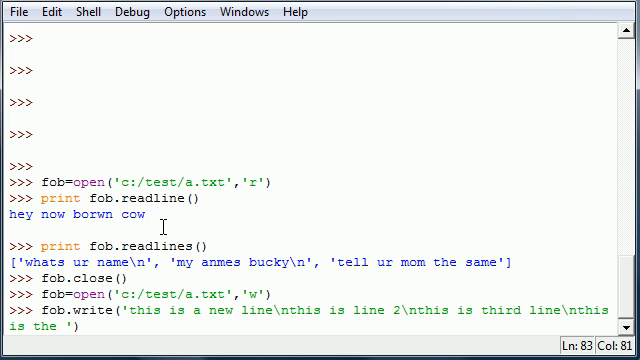
type("last ANd final line")
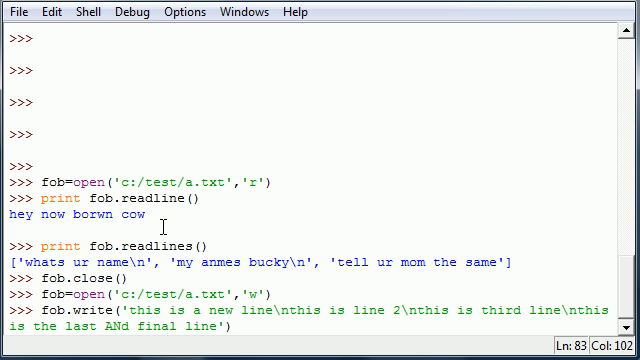
type(")")
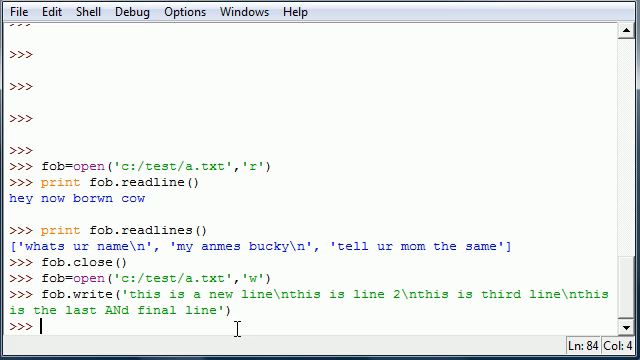
Run fob.close() so the written lines are saved to a.txt.
type("fob.")
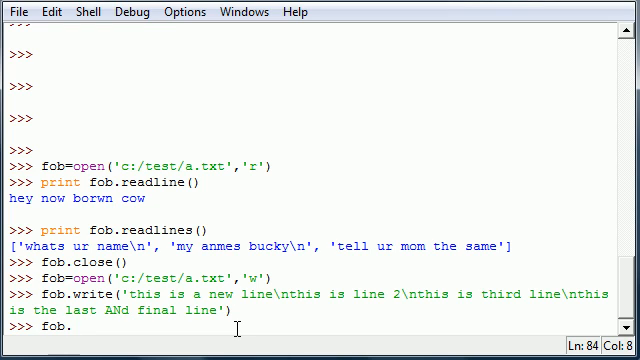
type("close9)")
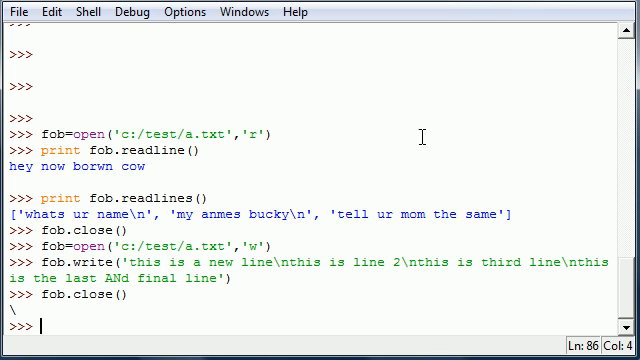
mouse_move(383, 204)
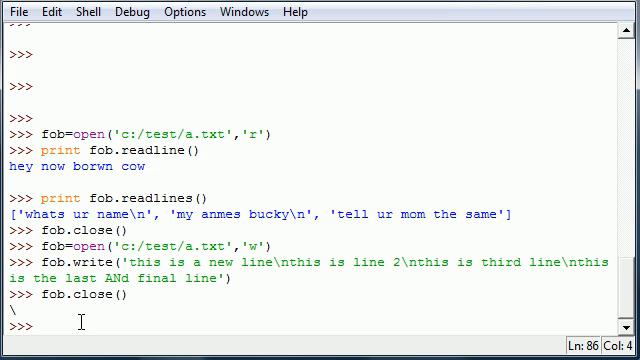
type("fob")
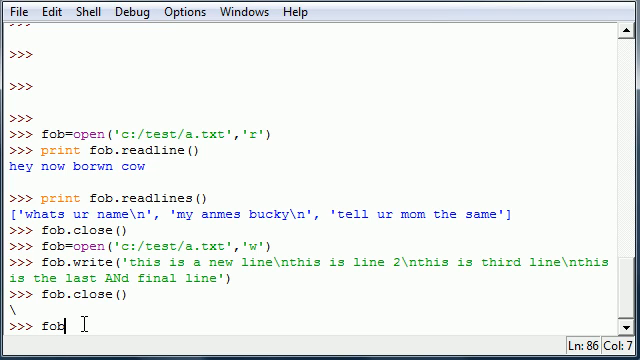
key("BackSpace")
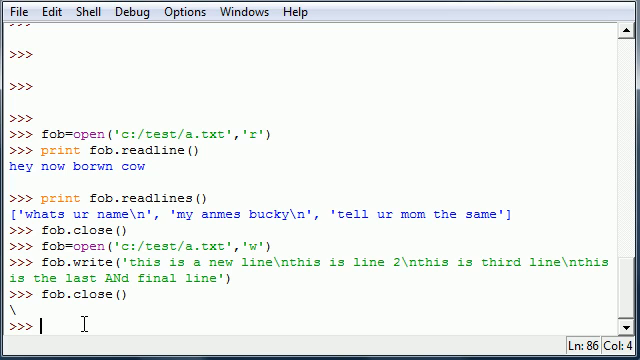